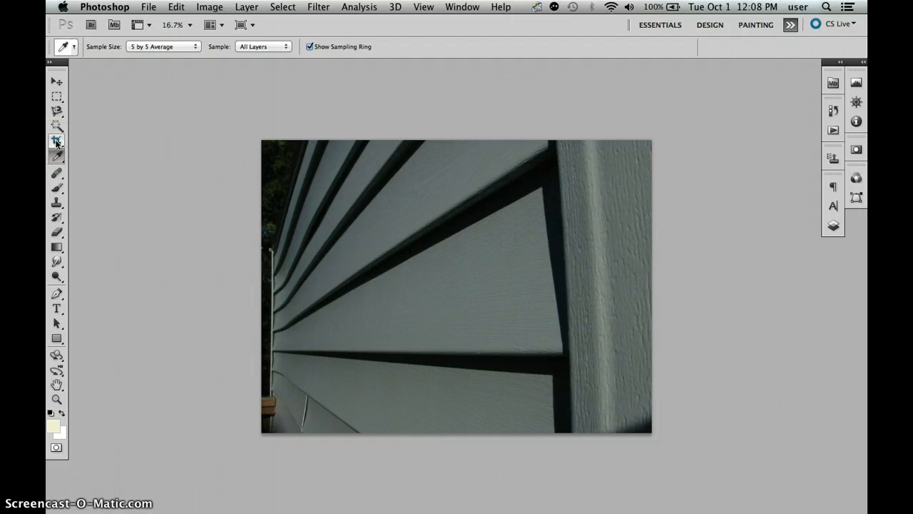
mouse_move(57, 140)
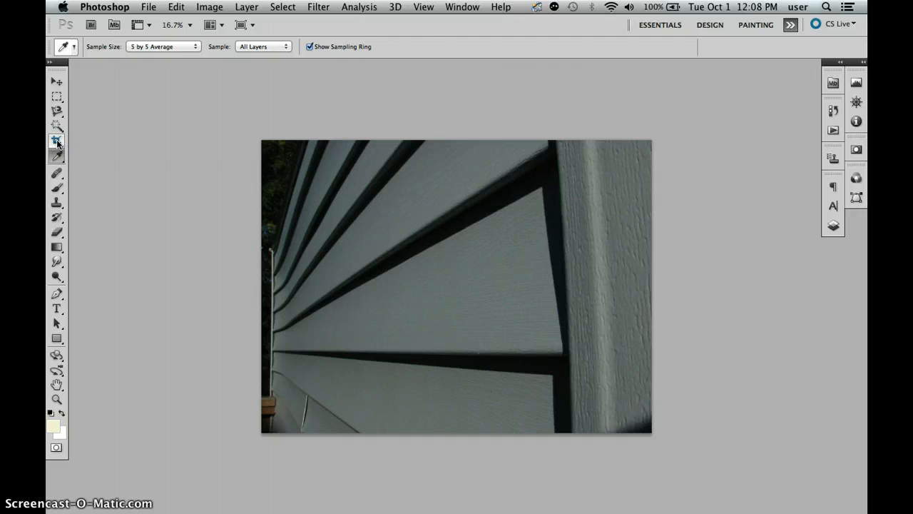
Try the Slice Tool from the crop flyout, then make the Crop Tool active.
left_click(57, 141)
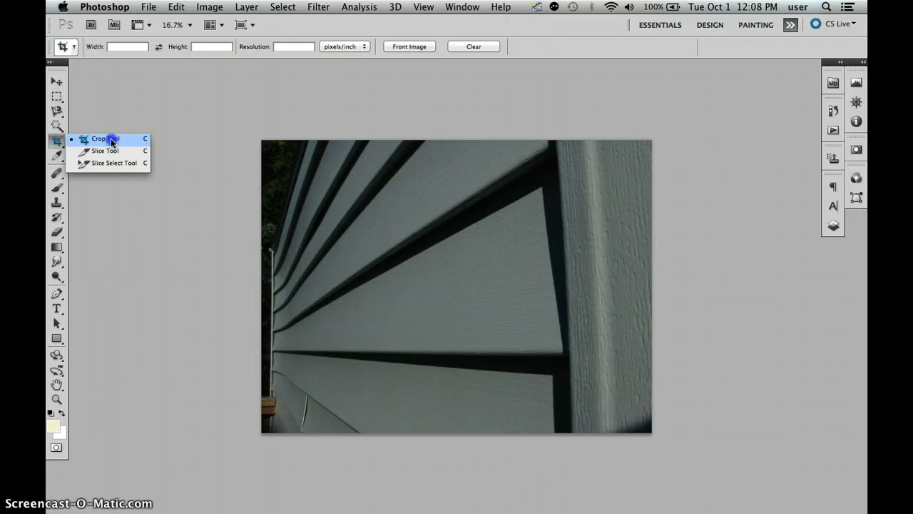
mouse_move(140, 163)
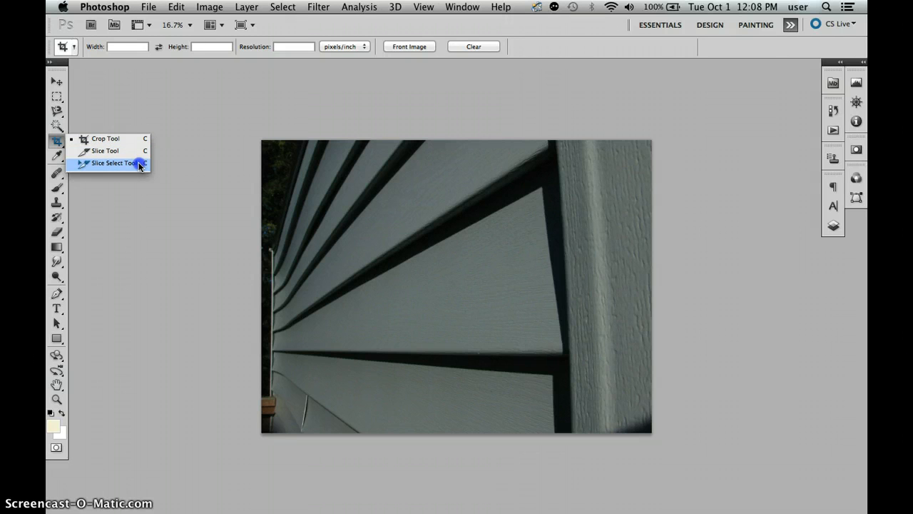
mouse_move(135, 163)
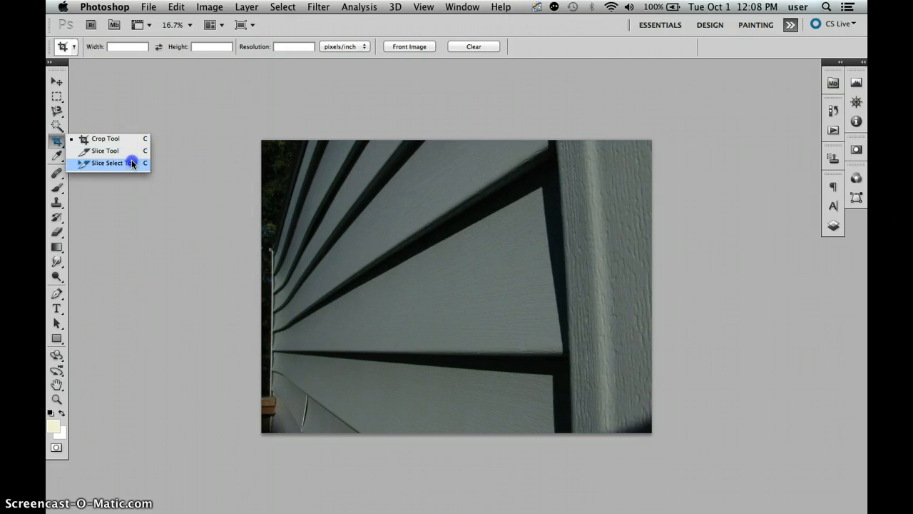
mouse_move(105, 151)
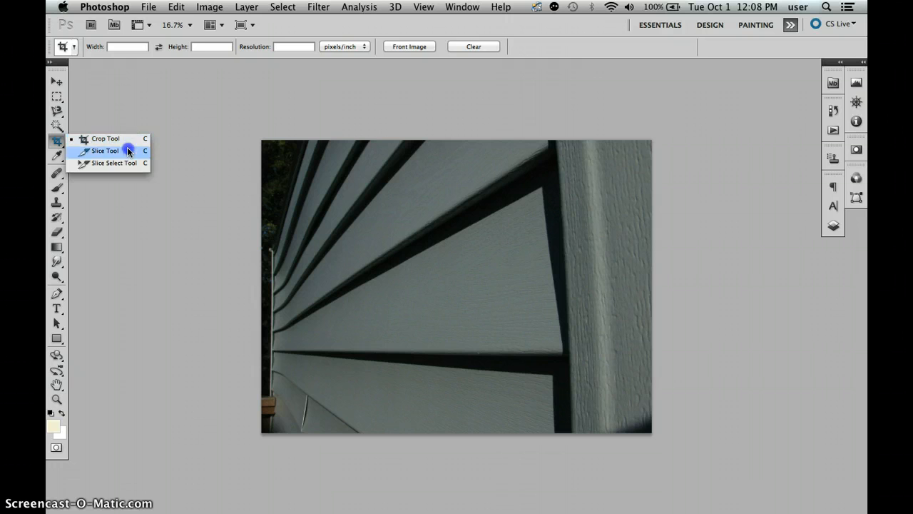
left_click(105, 151)
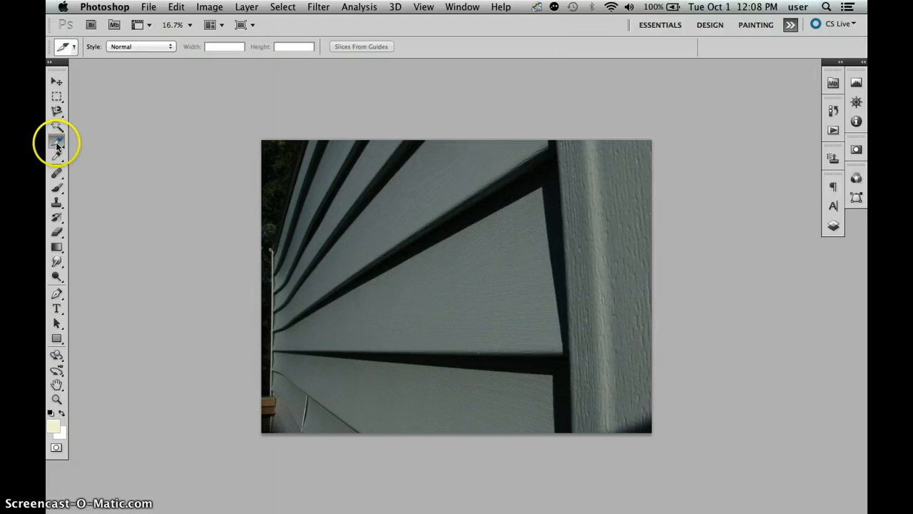
left_click(57, 140)
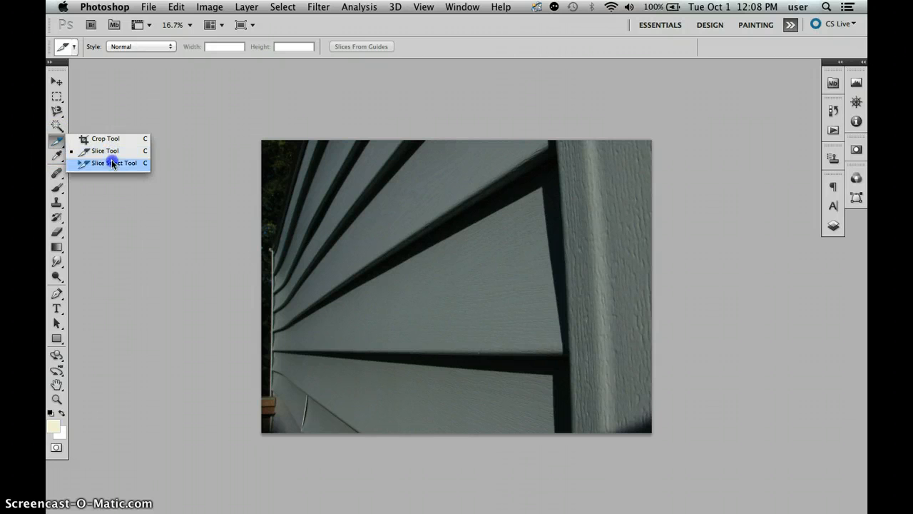
mouse_move(123, 139)
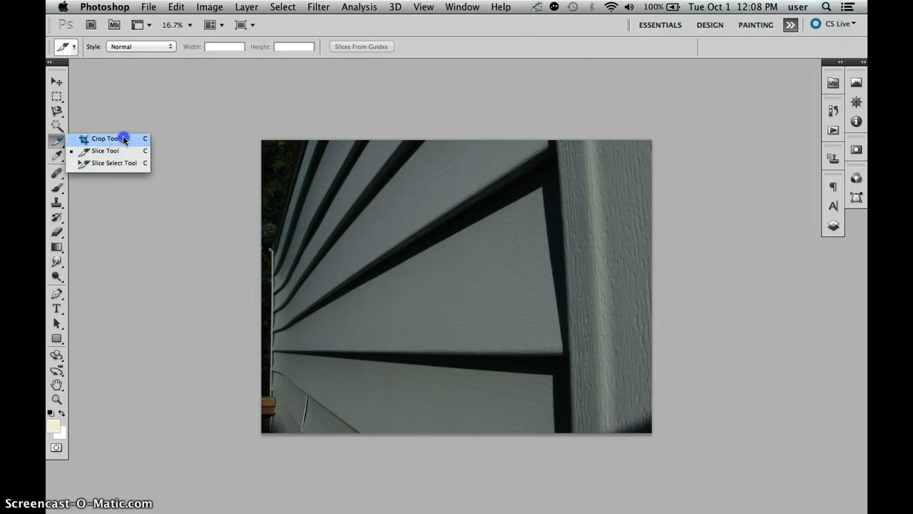
left_click(105, 138)
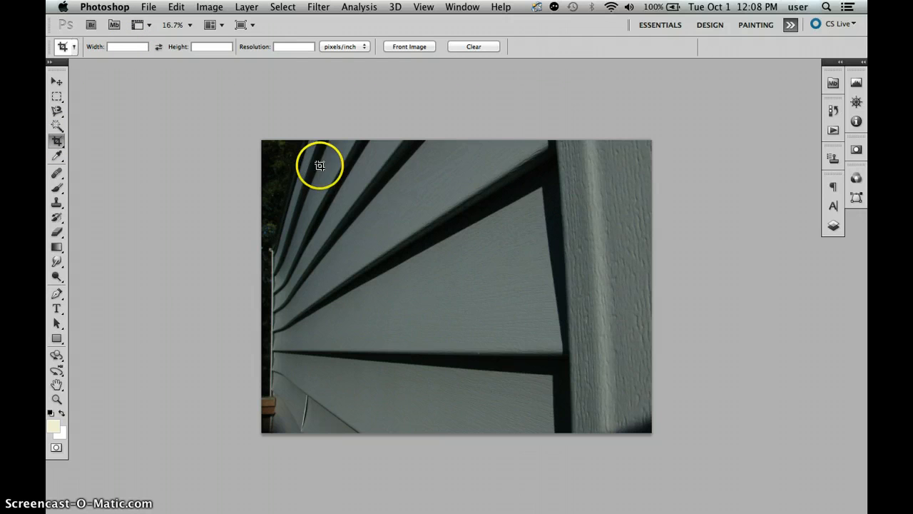
Crop the siding photo to a tall, narrow portrait strip of boards reaching the top edge.
left_click_drag(320, 165, 531, 428)
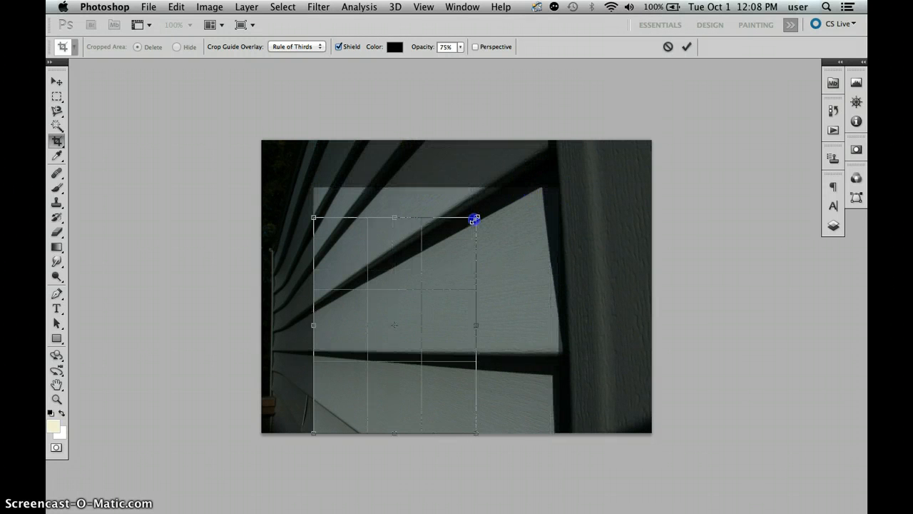
left_click_drag(474, 220, 520, 146)
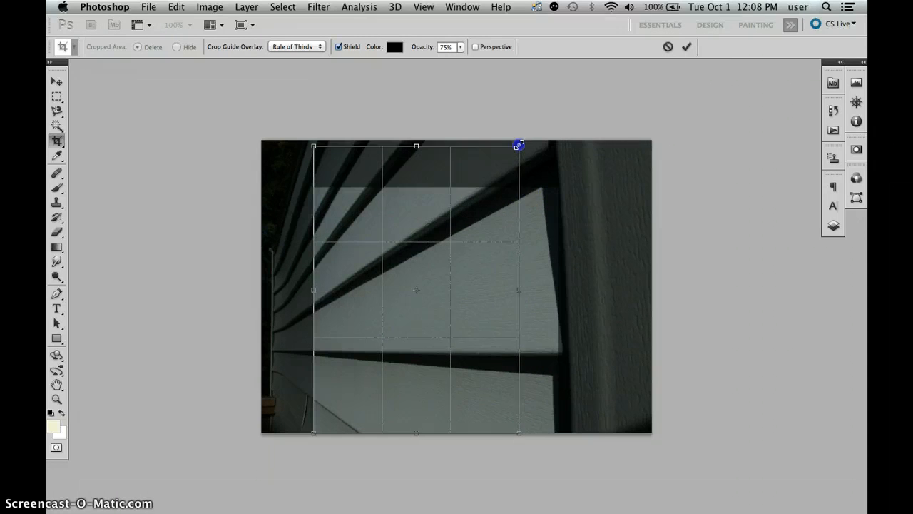
left_click_drag(520, 146, 531, 141)
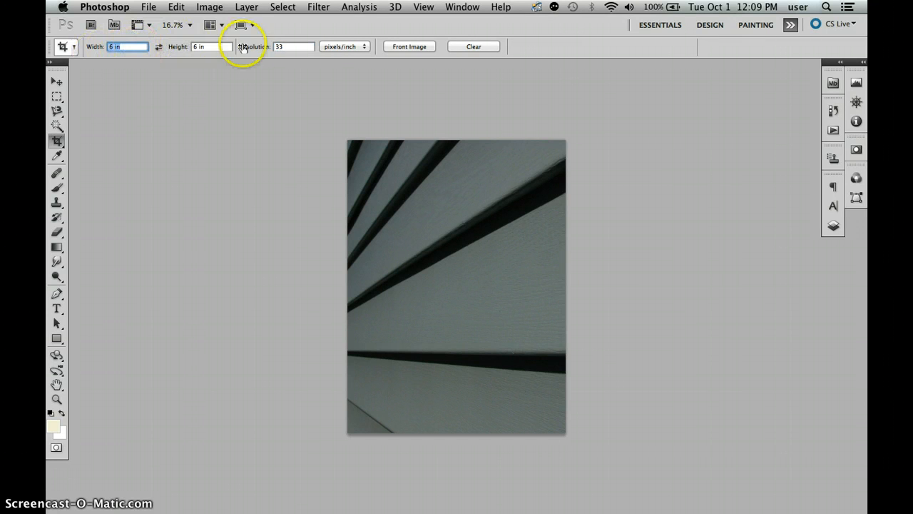
With a fixed 6 in by 6 in crop entered, attempt a crop drag on the restored full photo.
left_click(292, 46)
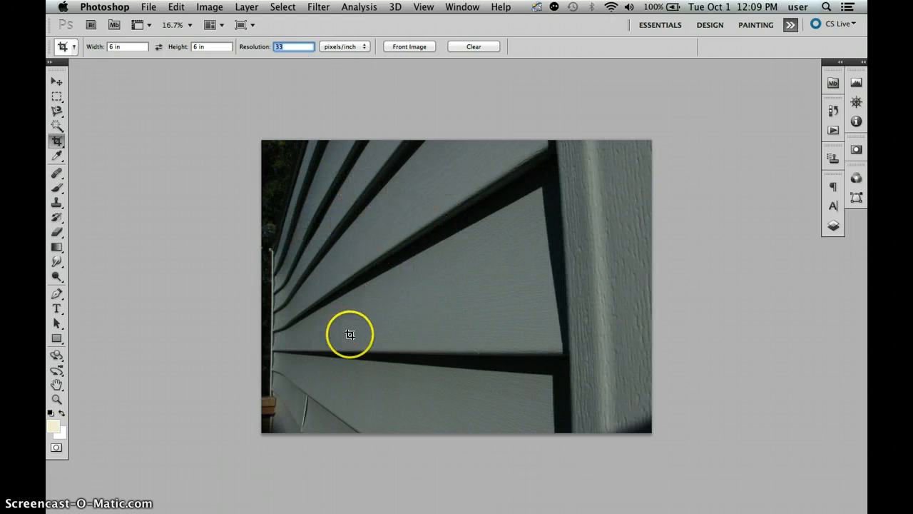
left_click_drag(350, 334, 499, 304)
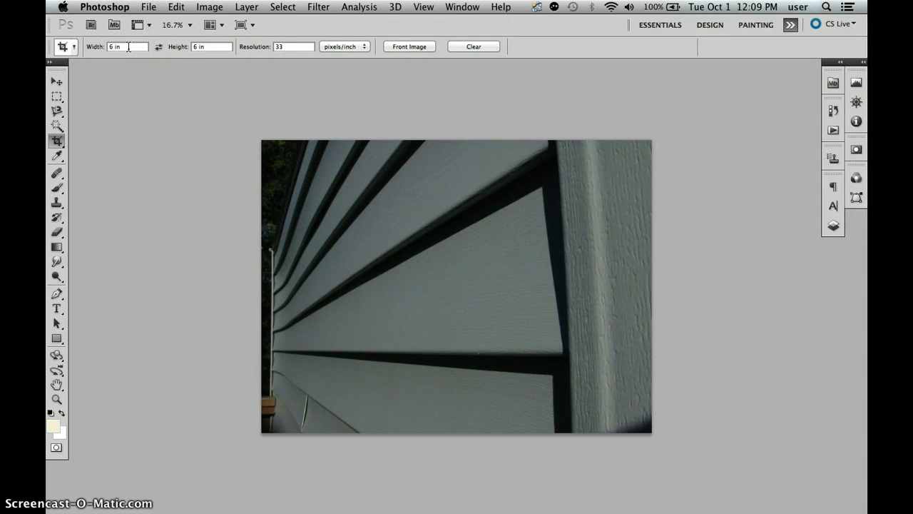
Clear the fixed crop size, test a freeform crop box over the middle boards, and cancel it.
left_click(211, 46)
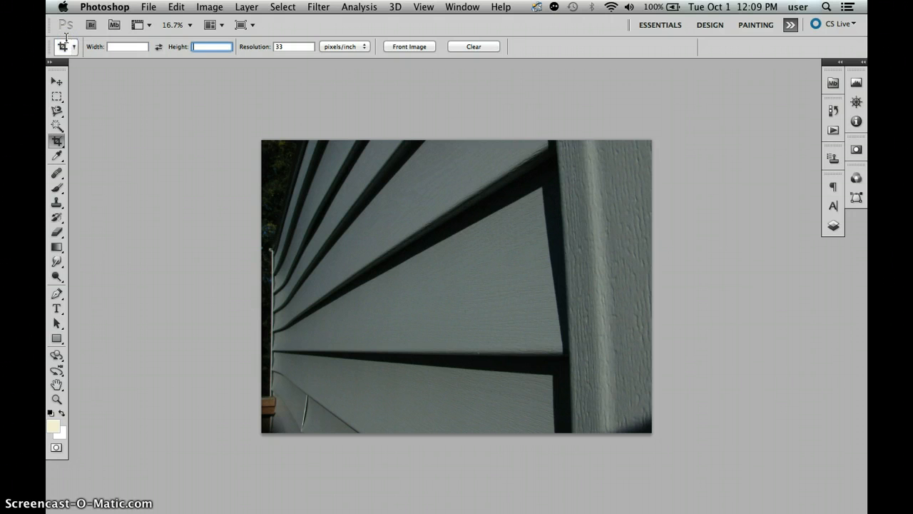
left_click_drag(359, 178, 519, 391)
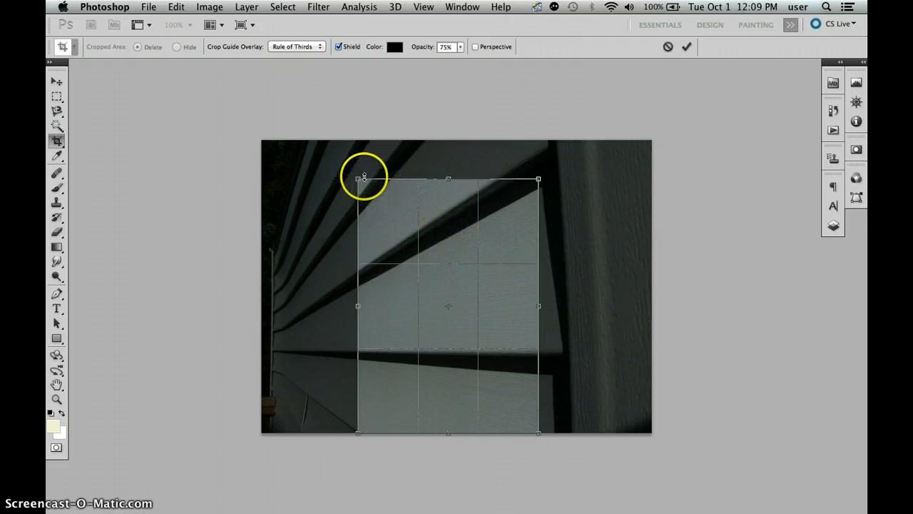
left_click_drag(356, 178, 314, 141)
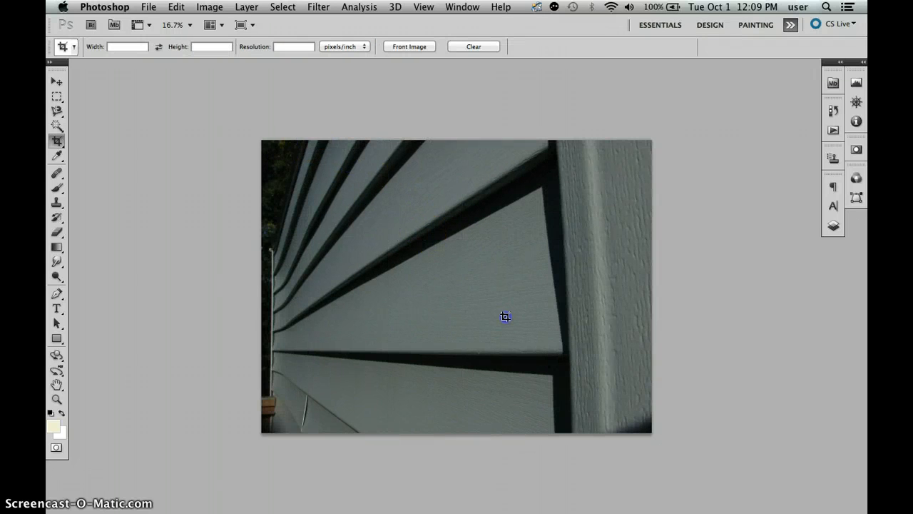
Shift-drag a square crop box from the top-left boards and resize it a few times.
left_click_drag(311, 149, 478, 308)
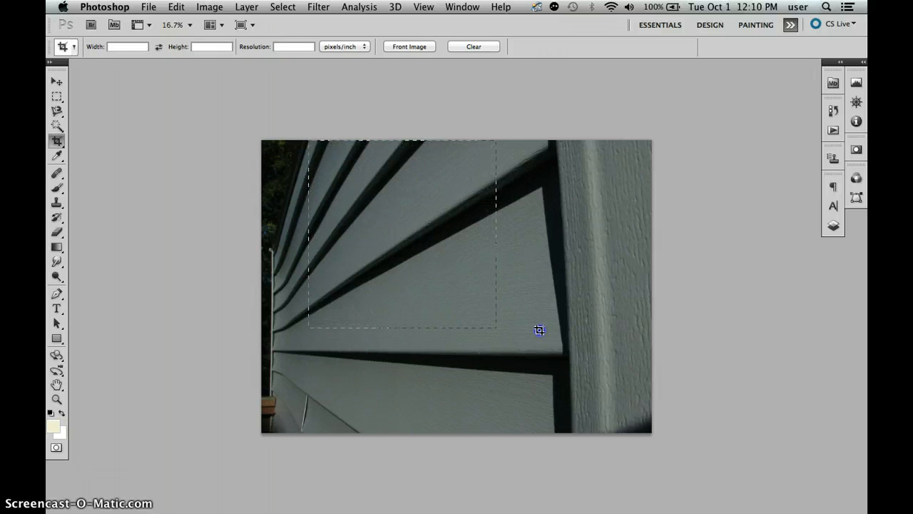
left_click_drag(540, 330, 537, 380)
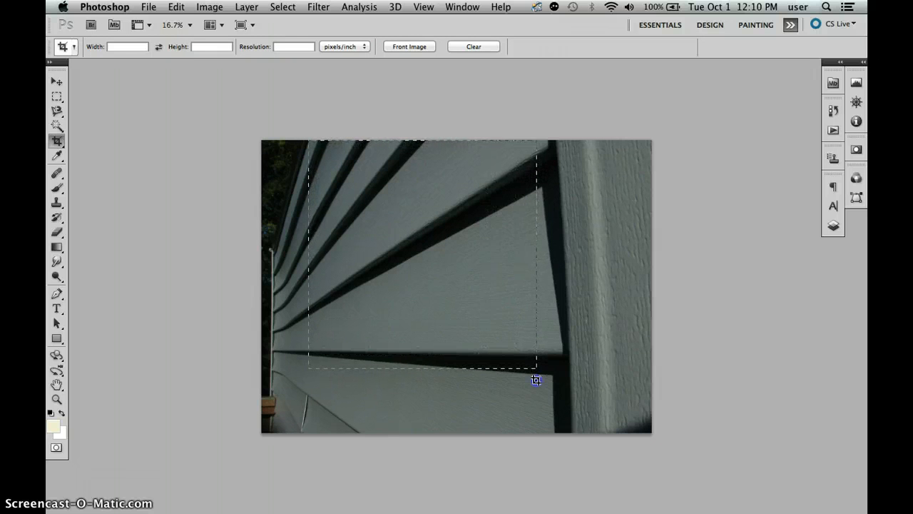
left_click_drag(536, 380, 519, 446)
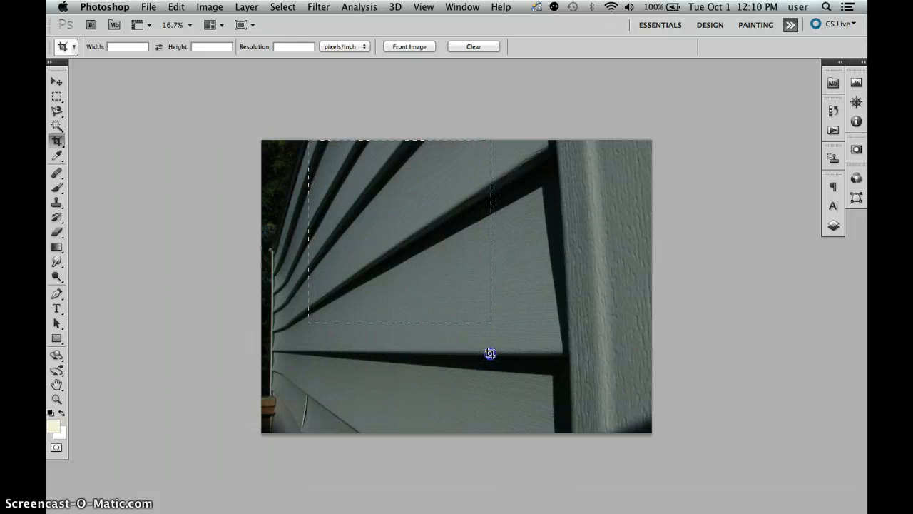
left_click_drag(490, 354, 536, 422)
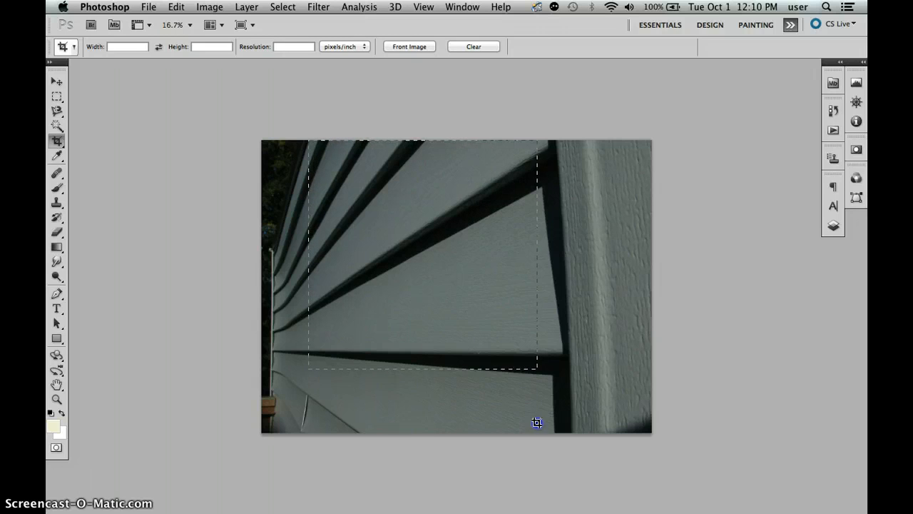